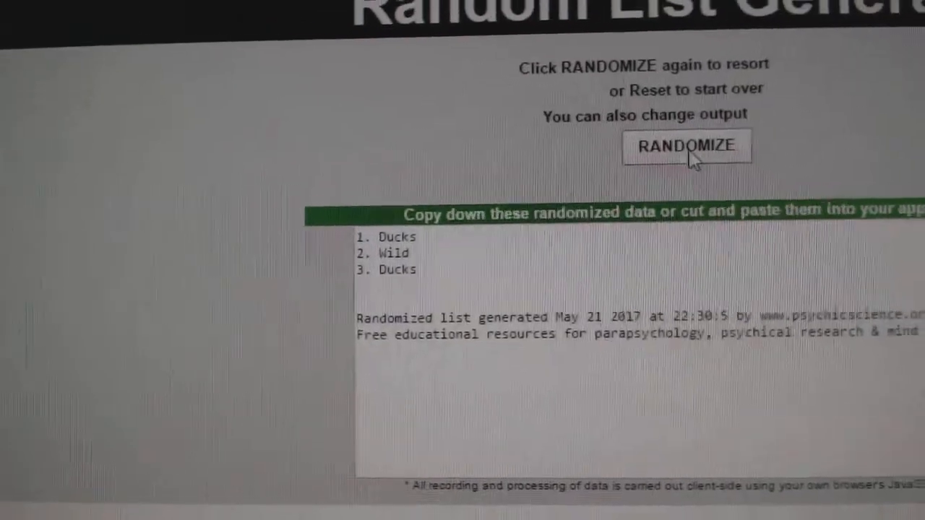
# Step: Reshuffle the Ducks and Wild list and generate a new shuffled team list
pyautogui.click(687, 144)
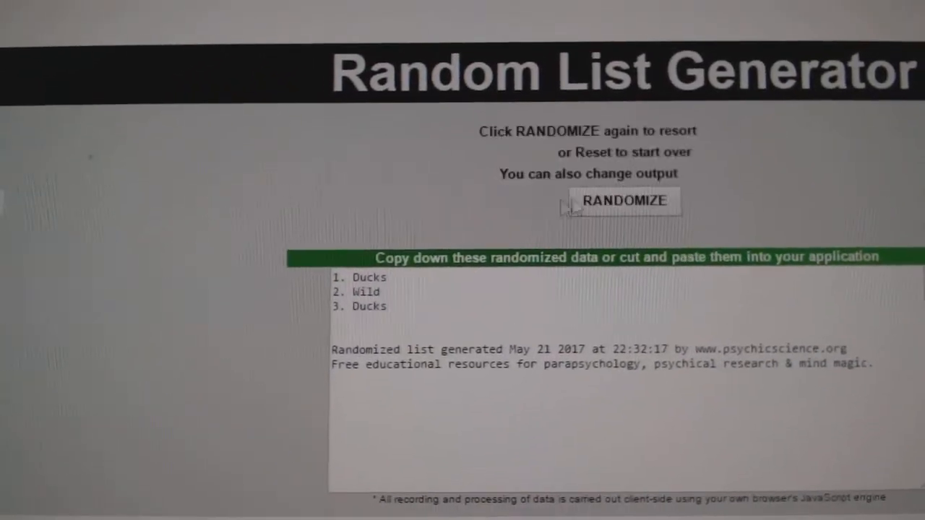
pyautogui.click(622, 201)
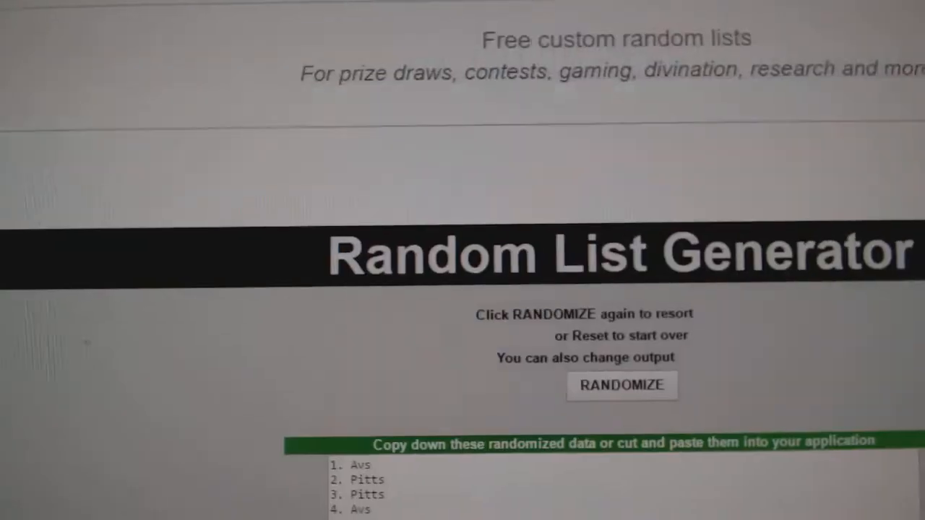
pyautogui.scroll(-3)
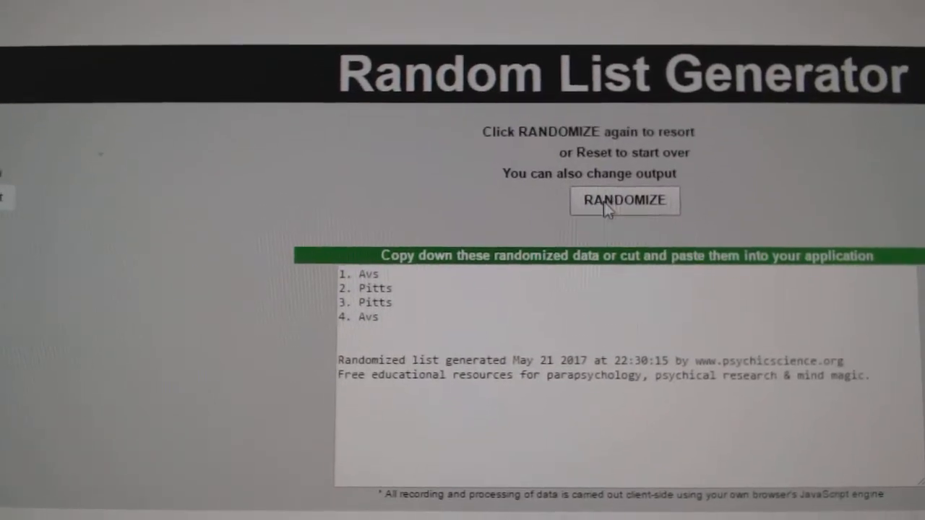
# Step: Reshuffle the Avs and Pitts list twice, then generate the Coyotes and Sabres list
pyautogui.click(624, 201)
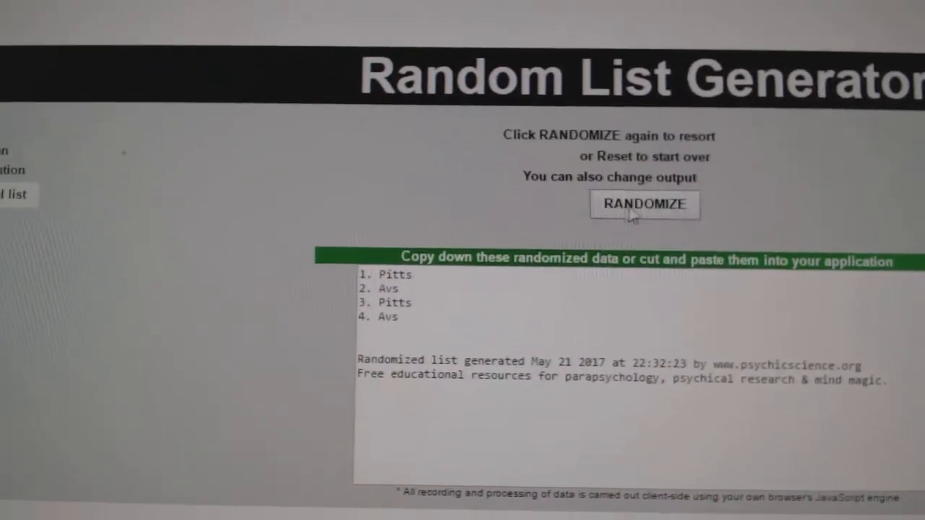
pyautogui.click(643, 204)
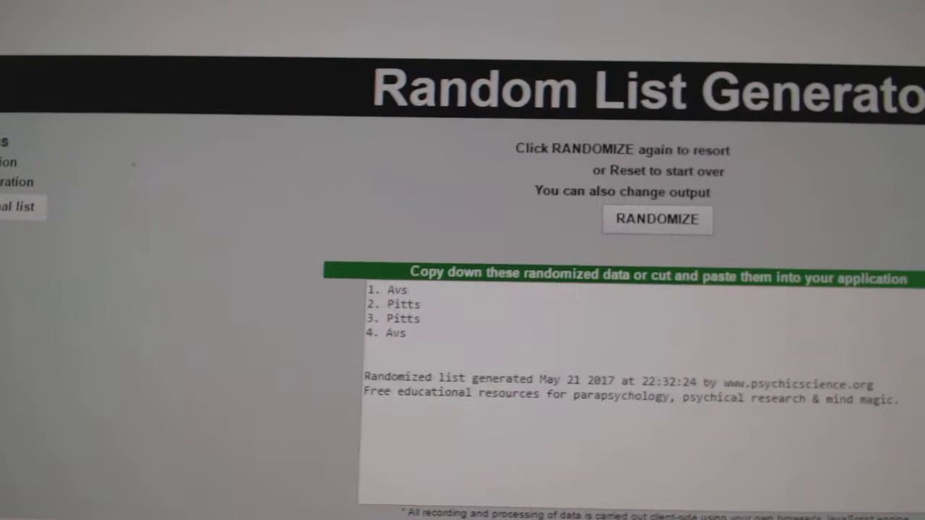
pyautogui.click(657, 219)
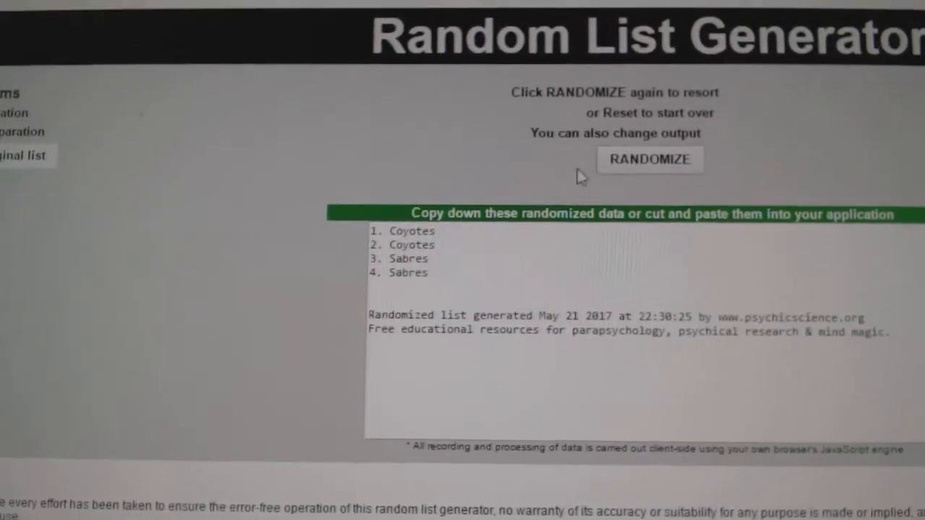
# Step: Reshuffle the Coyotes and Sabres list twice and generate a new three-team list
pyautogui.click(649, 159)
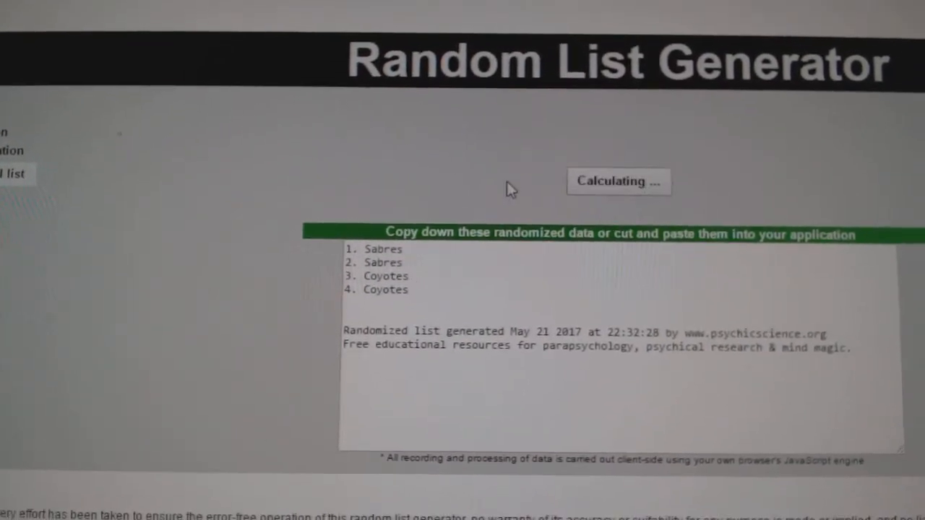
pyautogui.click(618, 182)
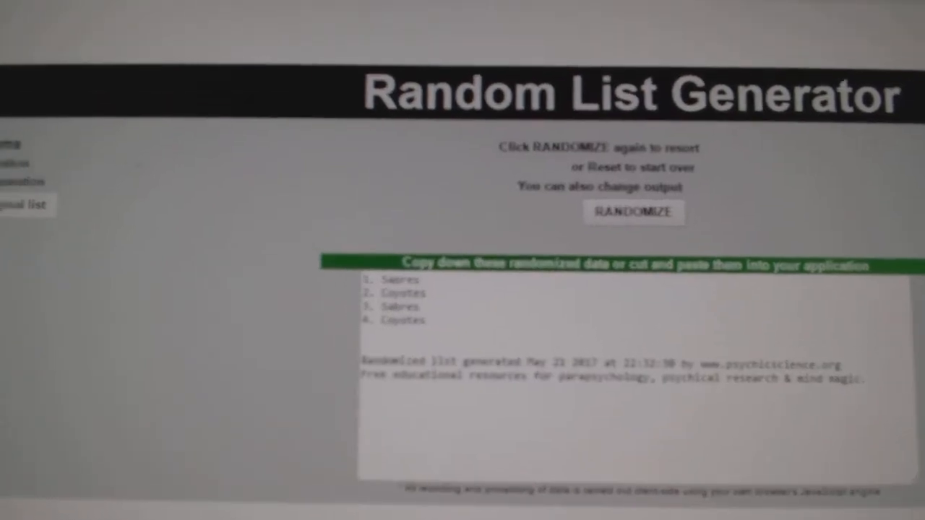
pyautogui.click(633, 211)
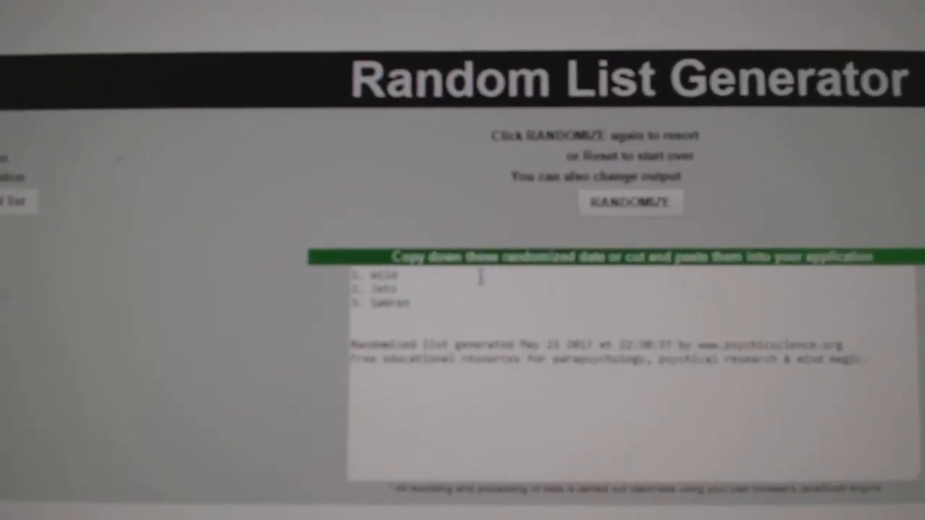
# Step: Reshuffle the Wild, Jets and Sabres list twice and generate the next team list
pyautogui.click(631, 202)
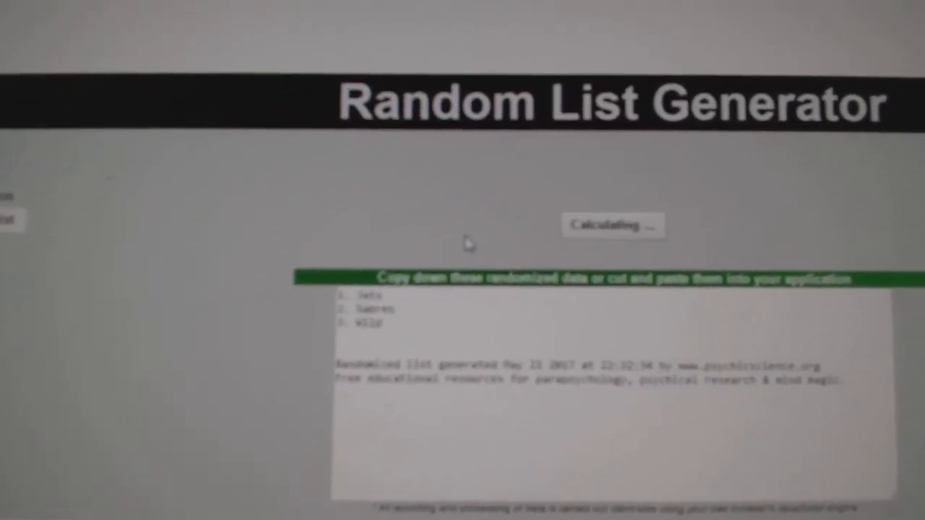
pyautogui.click(613, 225)
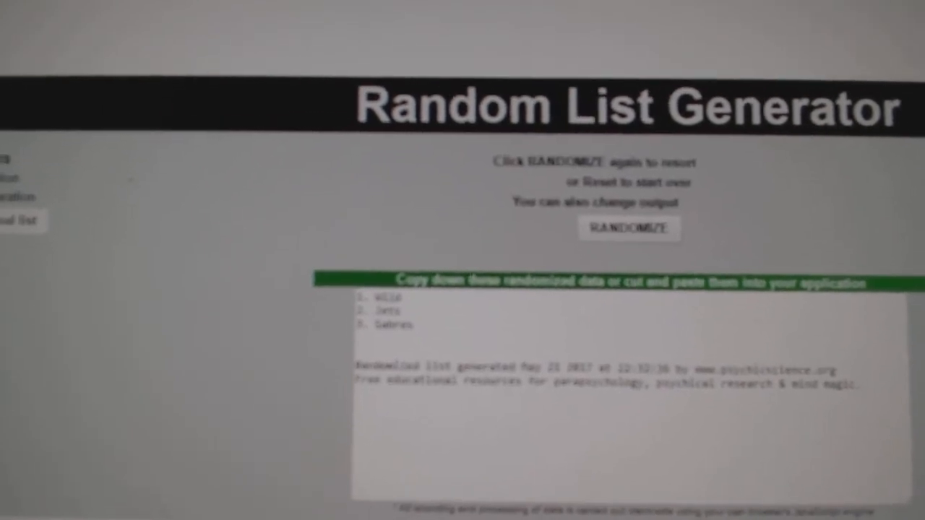
pyautogui.click(628, 228)
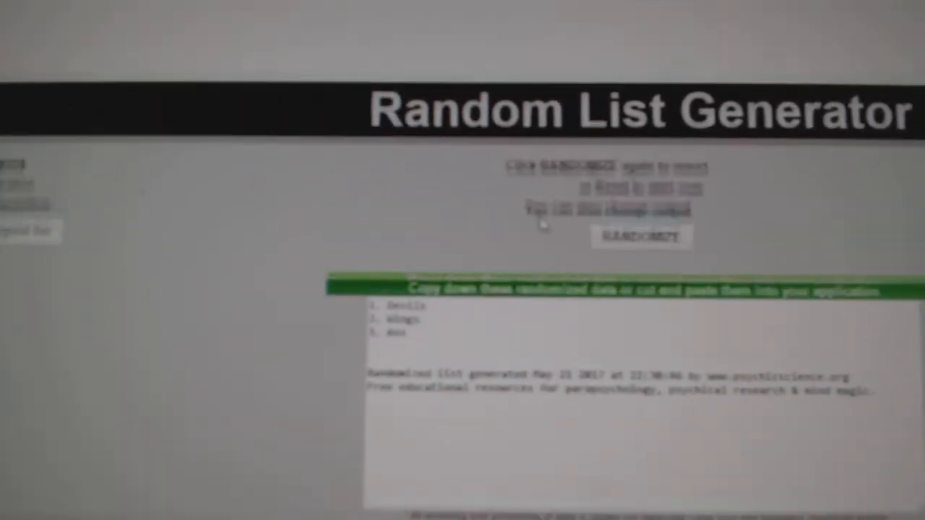
# Step: Reshuffle the Wings, Avs and Devils list, then reshuffle the Avs and Flames list
pyautogui.click(642, 237)
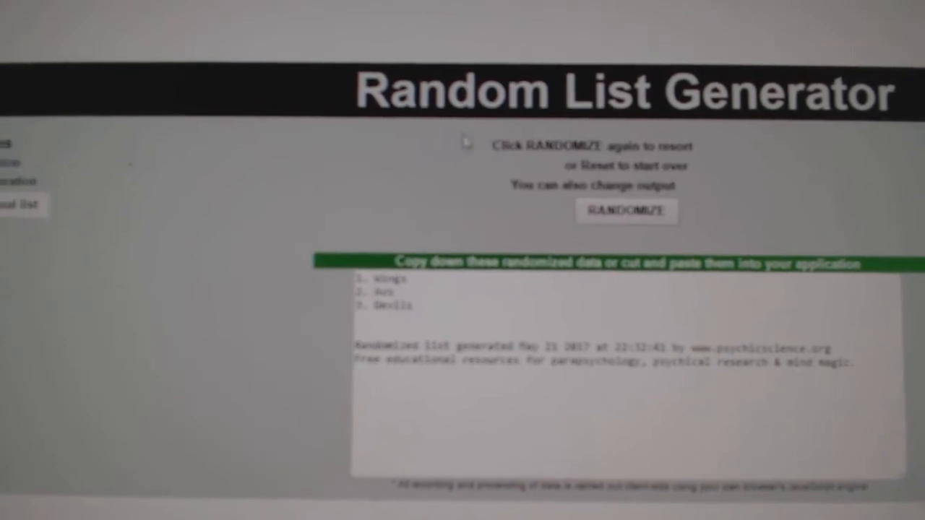
pyautogui.click(626, 211)
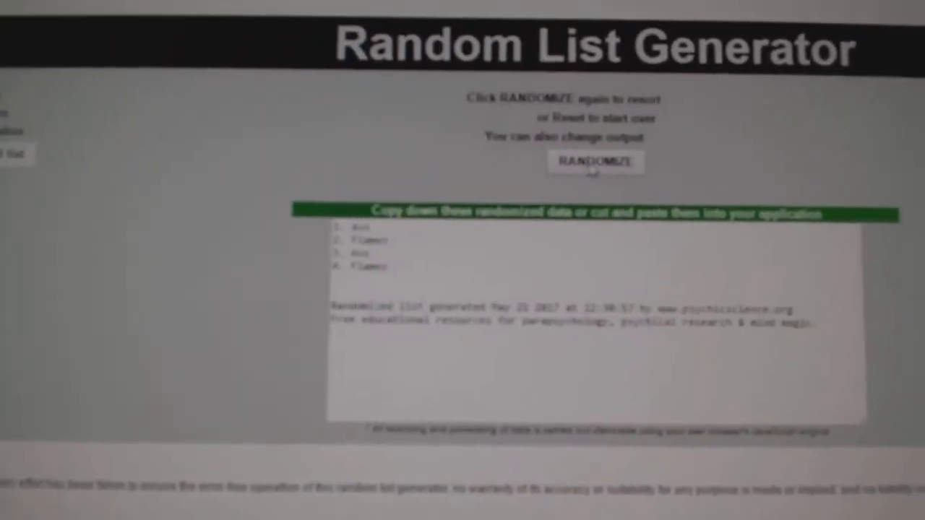
pyautogui.click(596, 161)
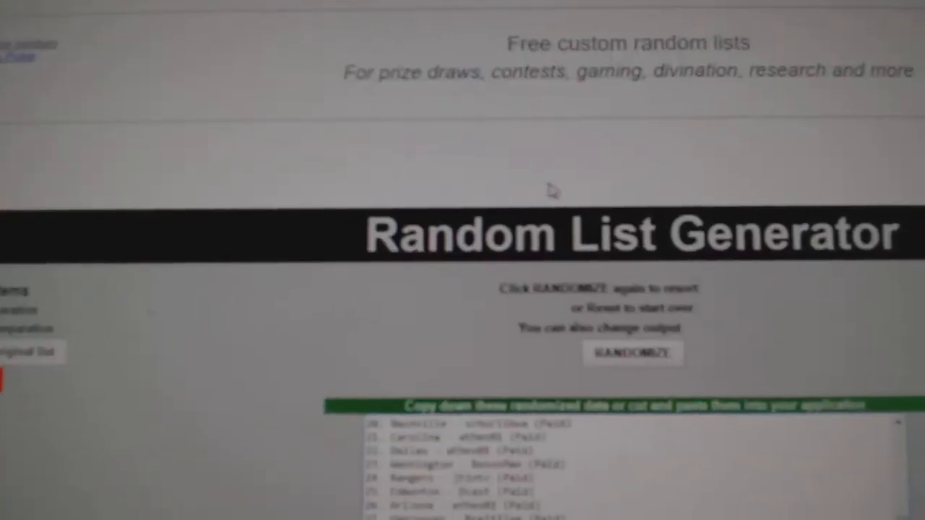
# Step: Reshuffle the 15-entry Paid team–username list twice, ending led by Islanders, Dallas and Minnesota
pyautogui.scroll(-3)
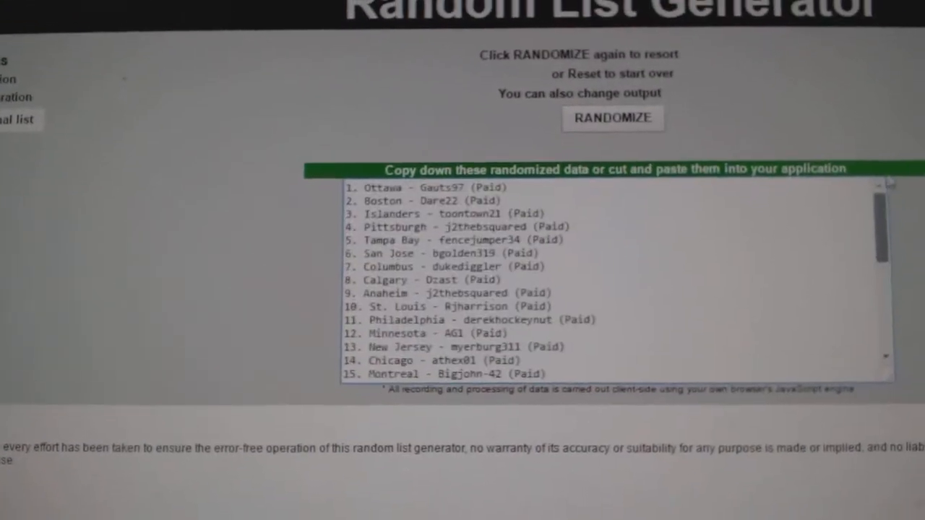
pyautogui.click(613, 118)
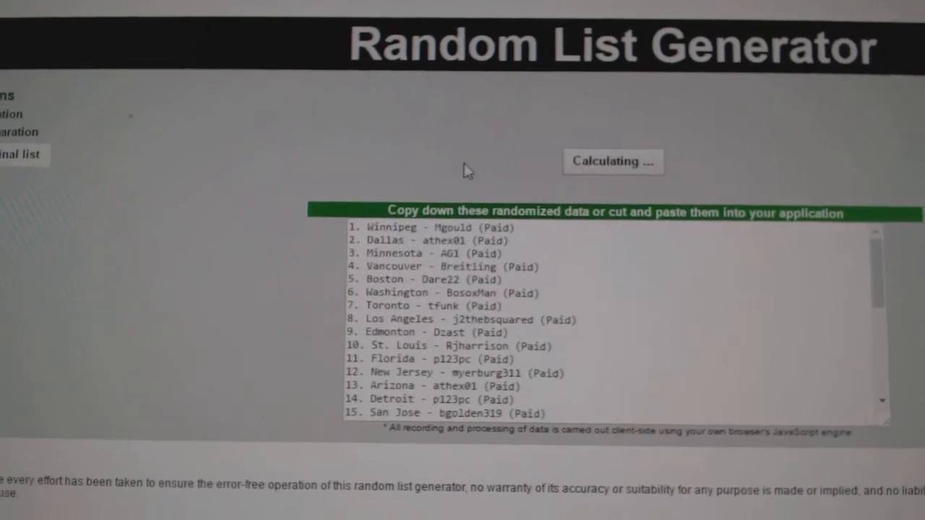
pyautogui.click(613, 160)
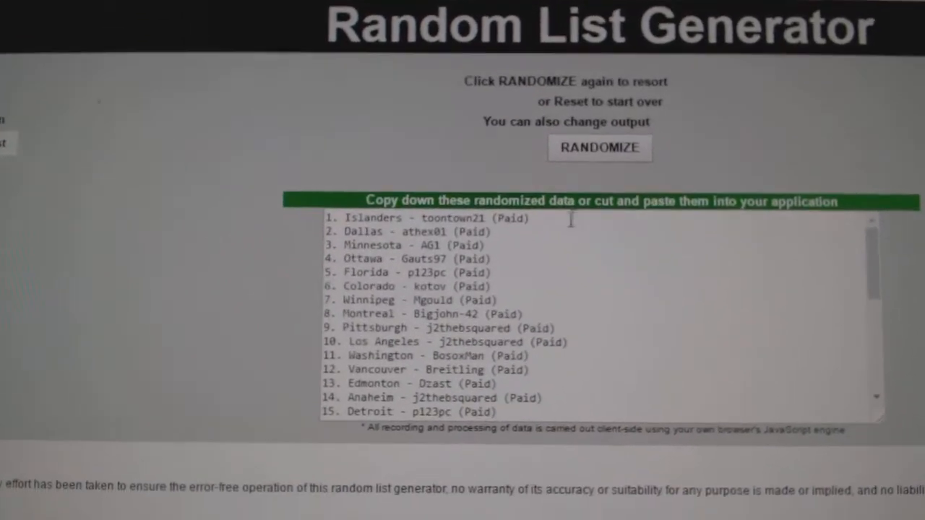